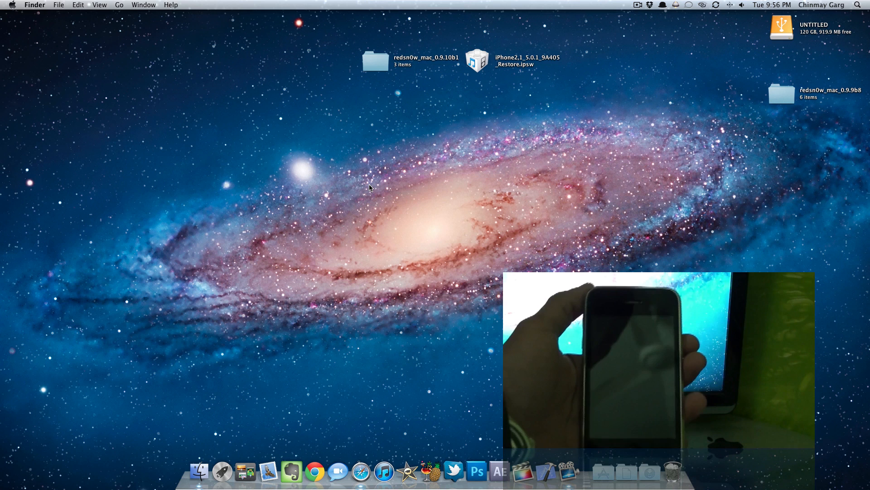
- Open the redsn0w_mac_0.9.10b1 folder from the desktop in Finder
{"action": "double_click", "coordinate": [374, 61]}
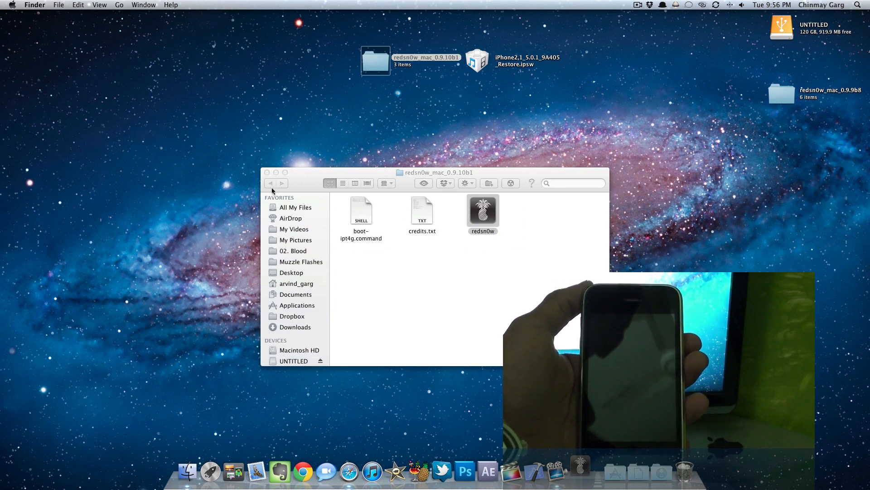
- Launch redsn0w and go to Extras to select an IPSW firmware manually
{"action": "double_click", "coordinate": [482, 209]}
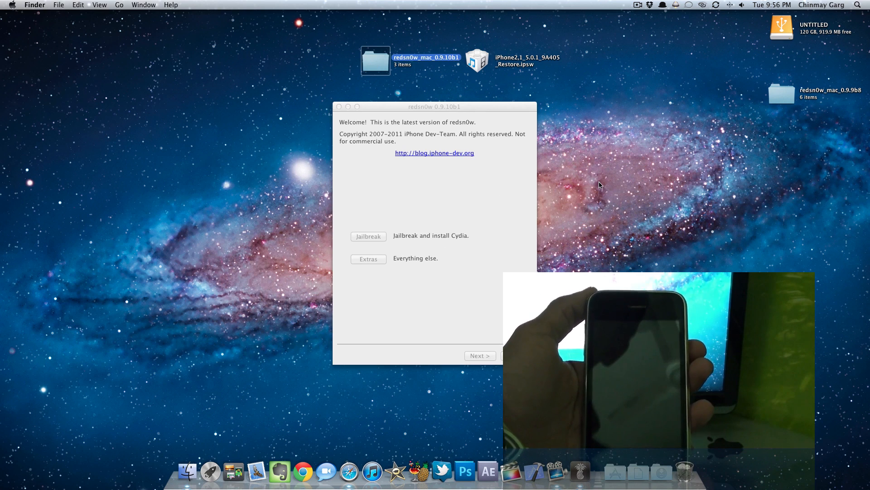
{"action": "left_click", "coordinate": [434, 106]}
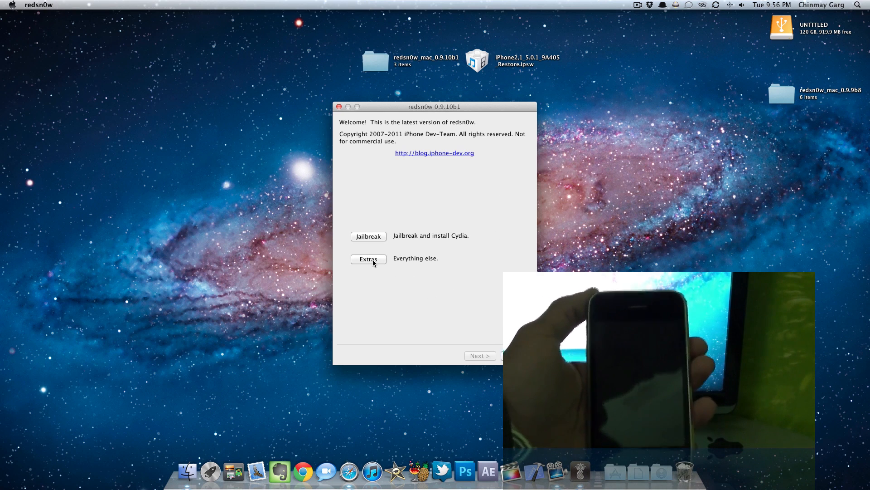
{"action": "left_click", "coordinate": [368, 258]}
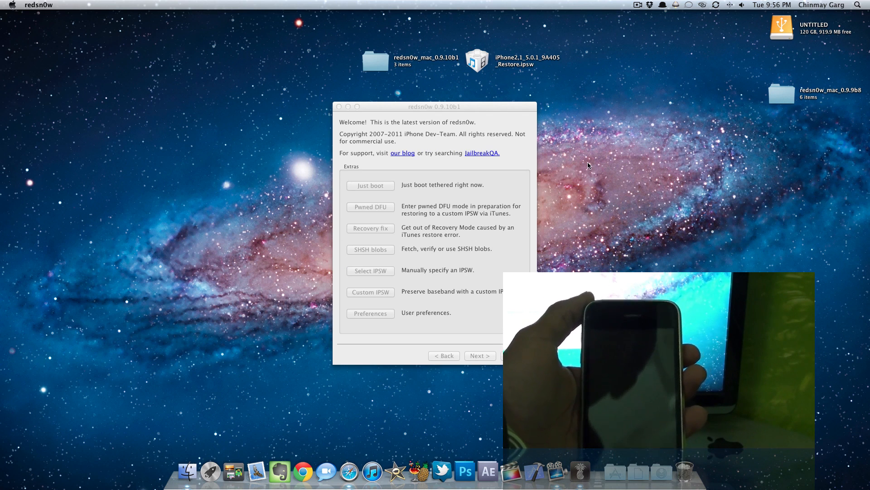
{"action": "left_click", "coordinate": [370, 271]}
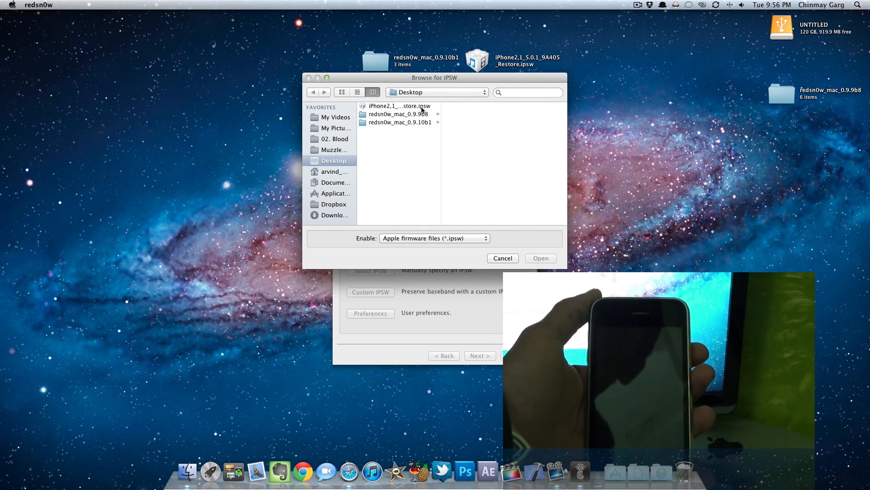
- Load iPhone2,1_5.0.1_9A405_Restore.ipsw and confirm the phone is the newer fixed 3GS model
{"action": "left_click", "coordinate": [540, 258]}
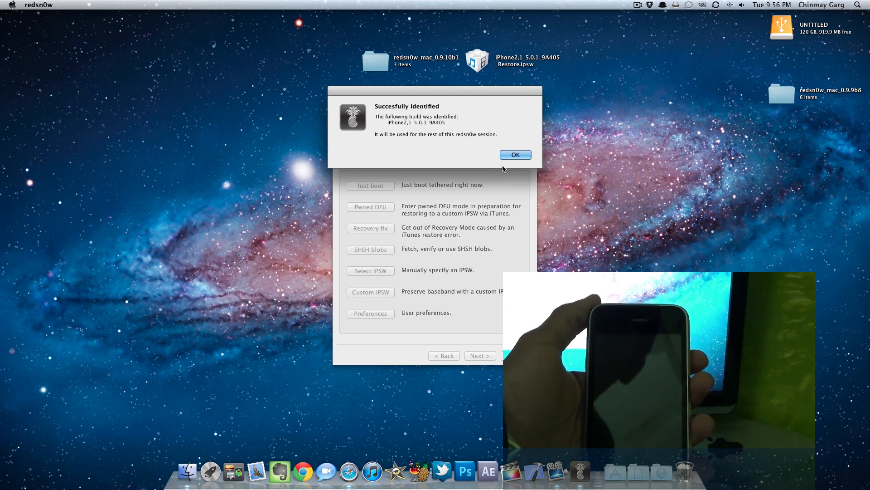
{"action": "left_click", "coordinate": [515, 154]}
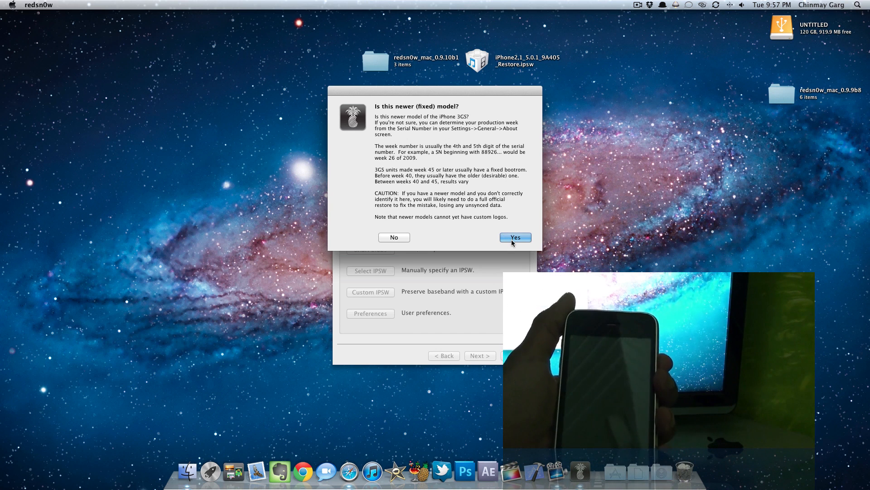
{"action": "left_click", "coordinate": [515, 237]}
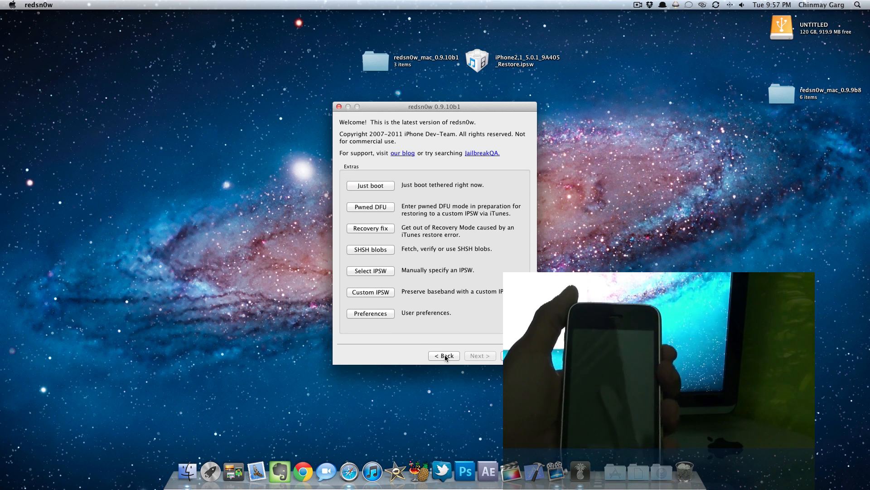
- Enable Install iPad baseband alongside Cydia and accept both baseband warnings
{"action": "left_click", "coordinate": [443, 355]}
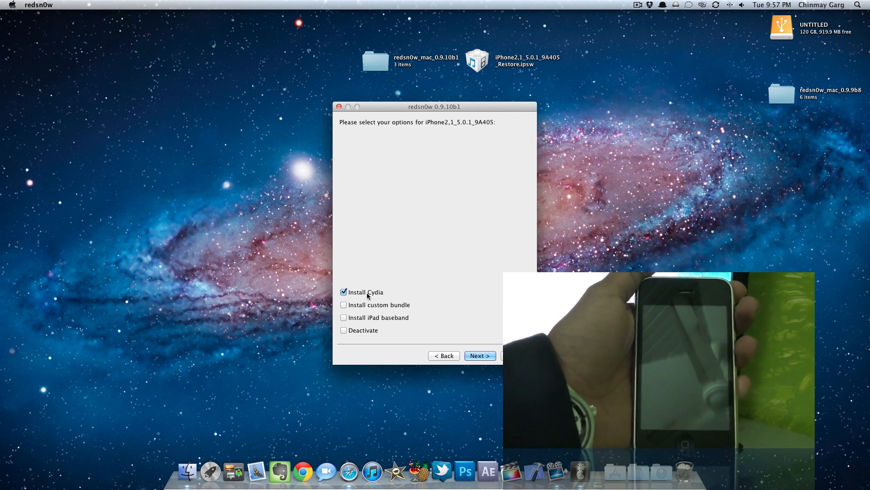
{"action": "left_click", "coordinate": [343, 317]}
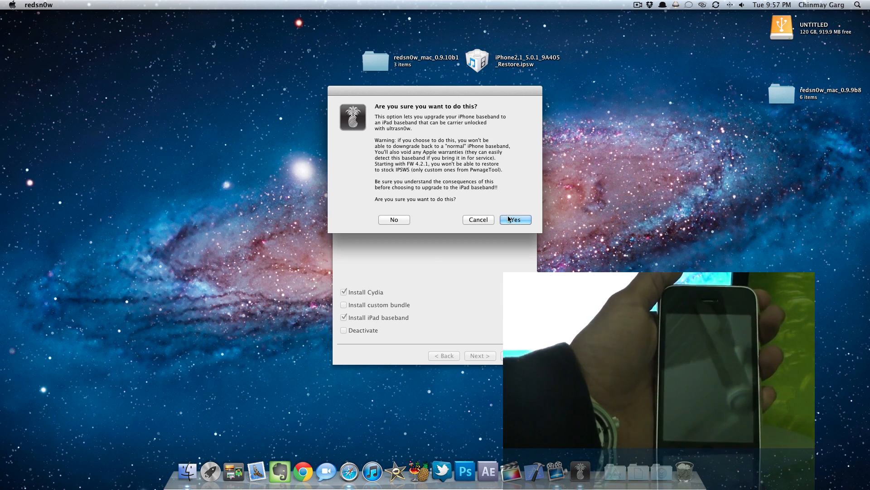
{"action": "left_click", "coordinate": [514, 220]}
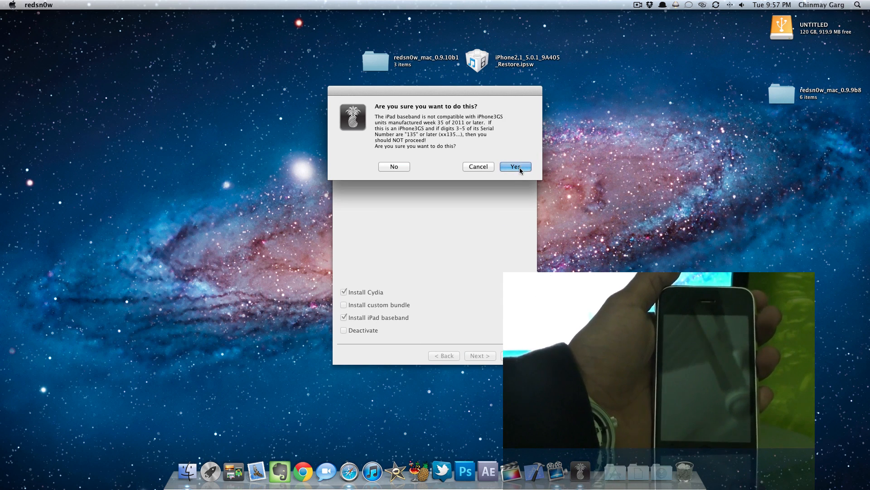
{"action": "left_click", "coordinate": [515, 167]}
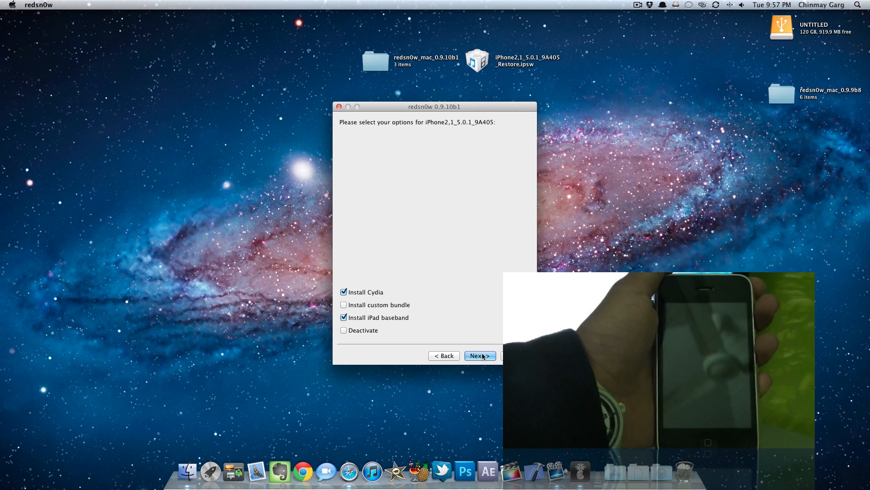
- Continue past the options and the off-and-plugged-in check to the DFU instructions
{"action": "left_click", "coordinate": [479, 356]}
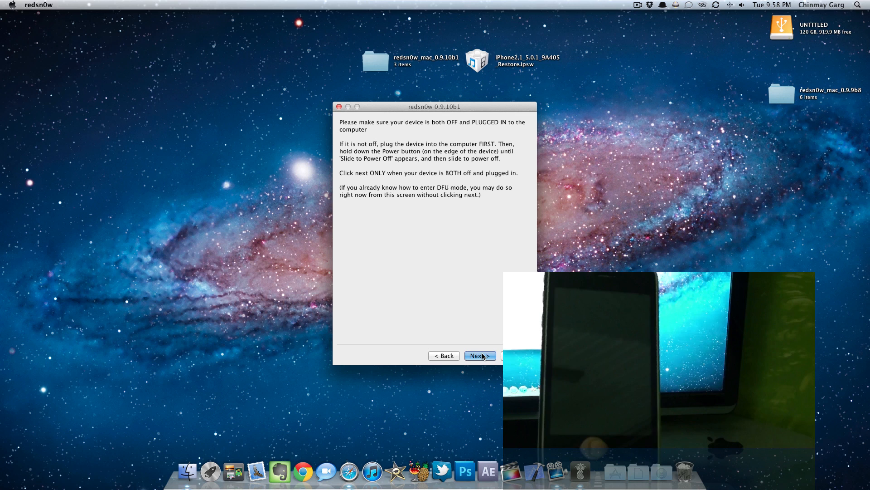
{"action": "left_click", "coordinate": [478, 355]}
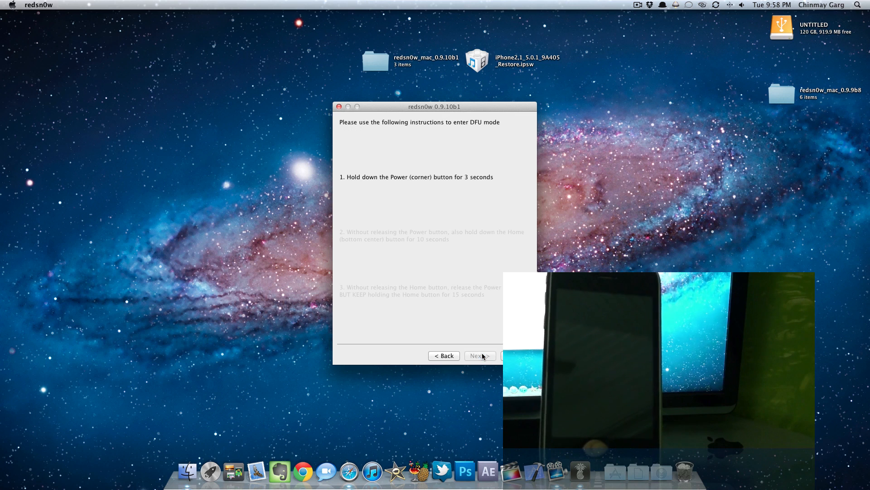
{"action": "left_click", "coordinate": [477, 355]}
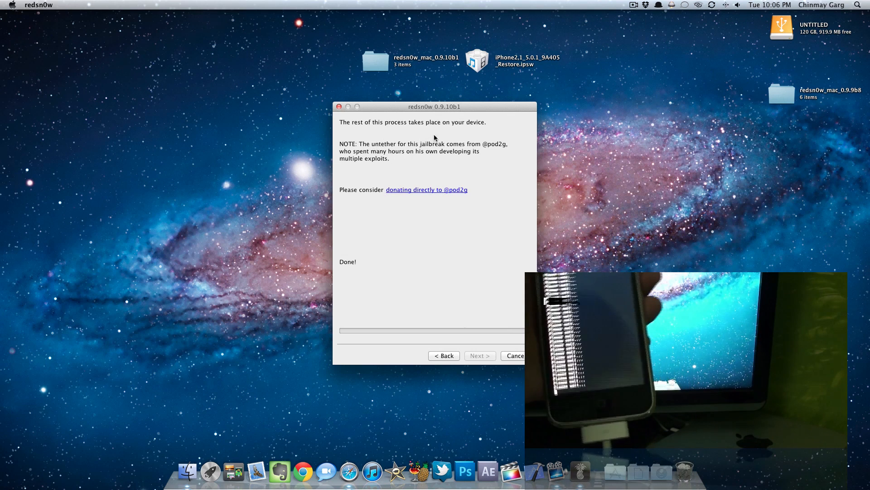
{"action": "mouse_move", "coordinate": [408, 161]}
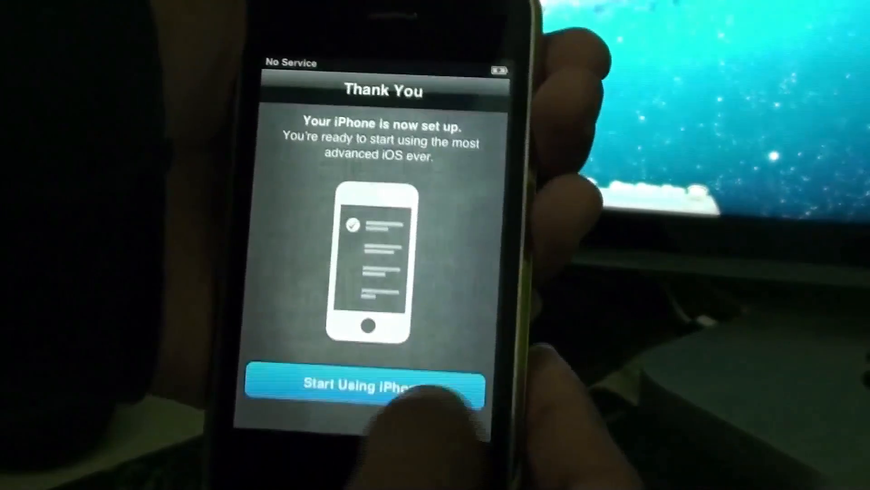
- Choose Start Using iPhone to finish setup and reach the home screen
{"action": "left_click", "coordinate": [367, 386]}
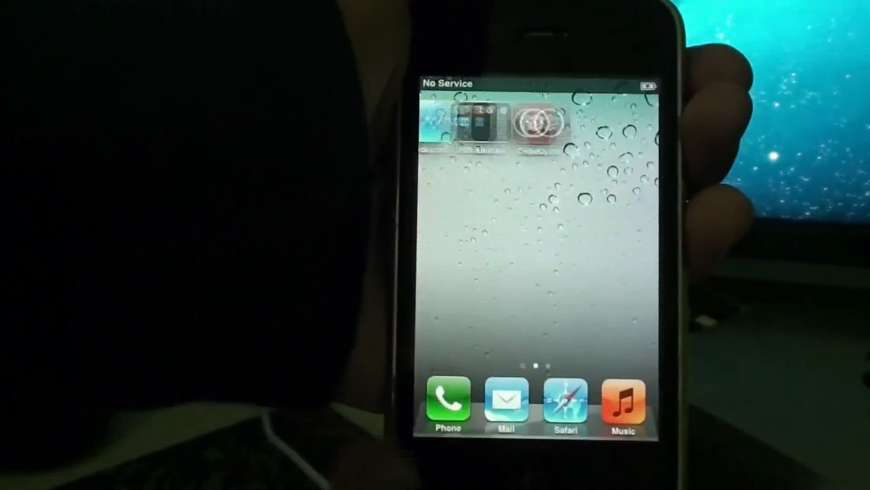